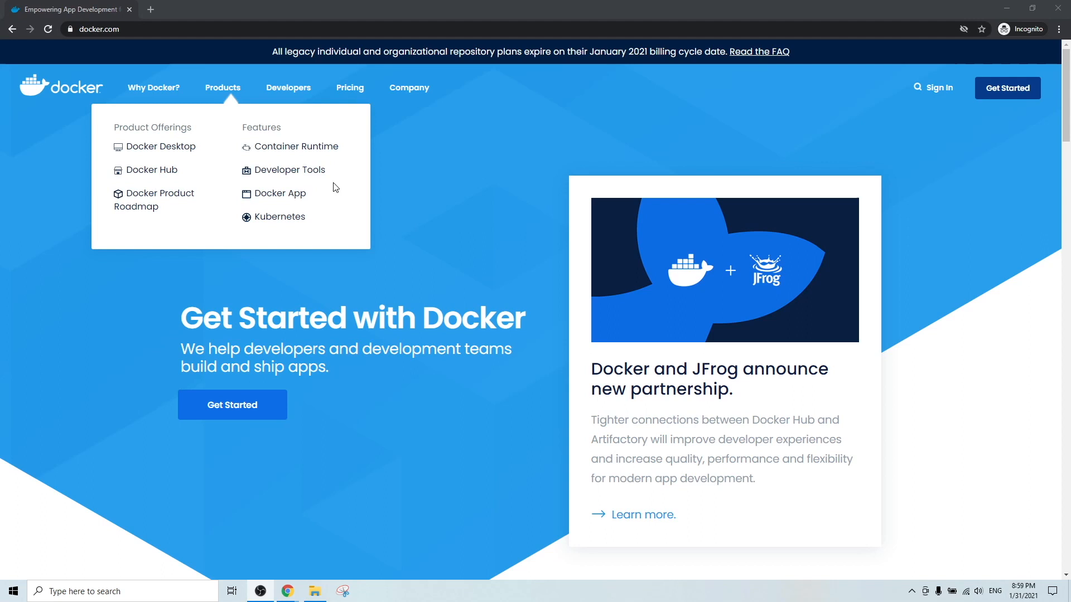
mouse_move(1006, 88)
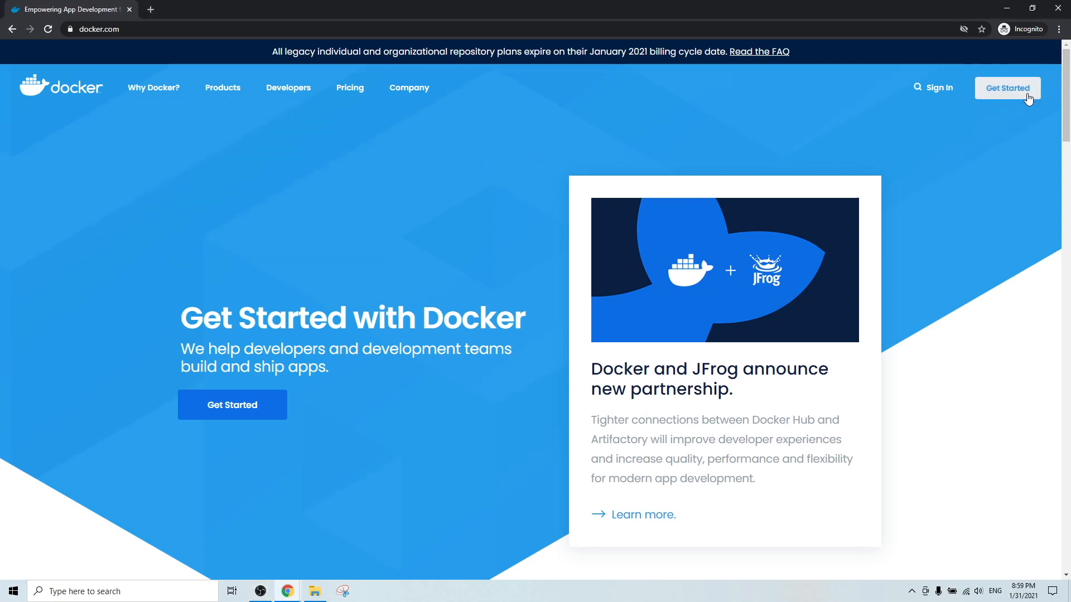
mouse_move(1024, 99)
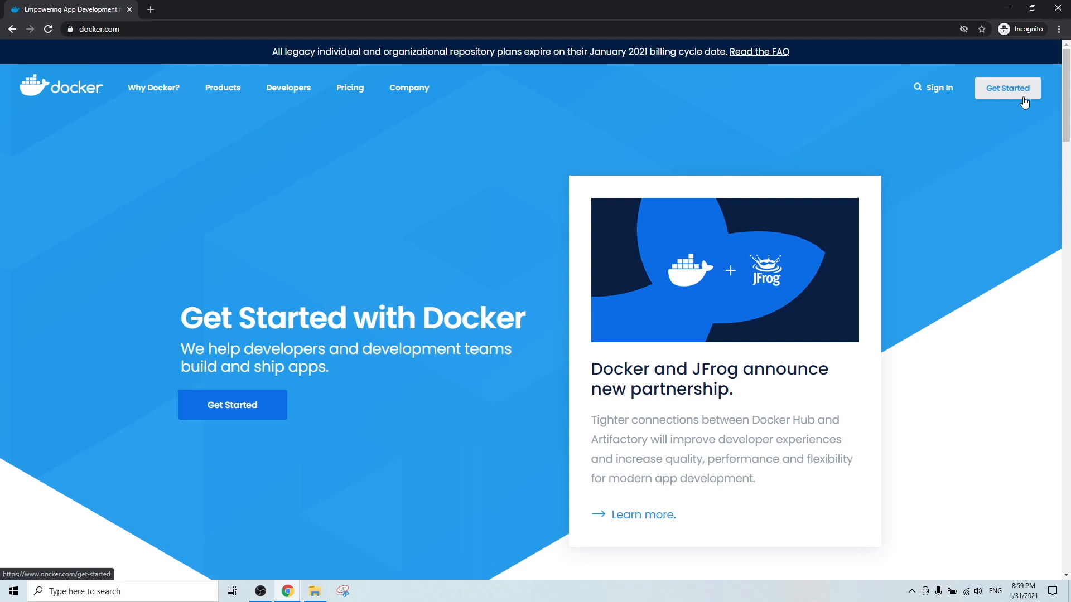
mouse_move(253, 375)
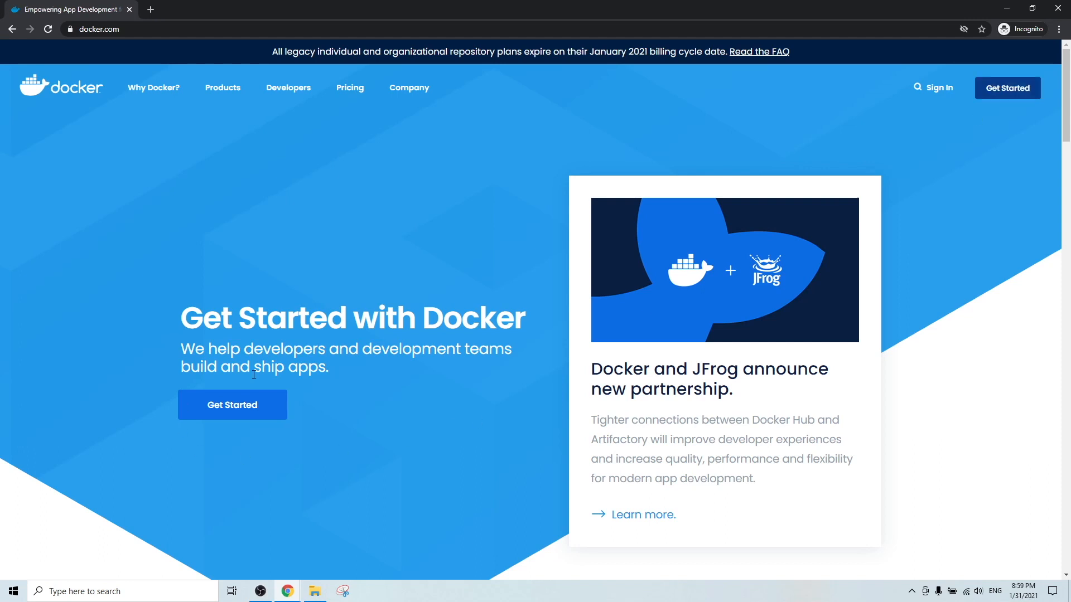
mouse_move(253, 416)
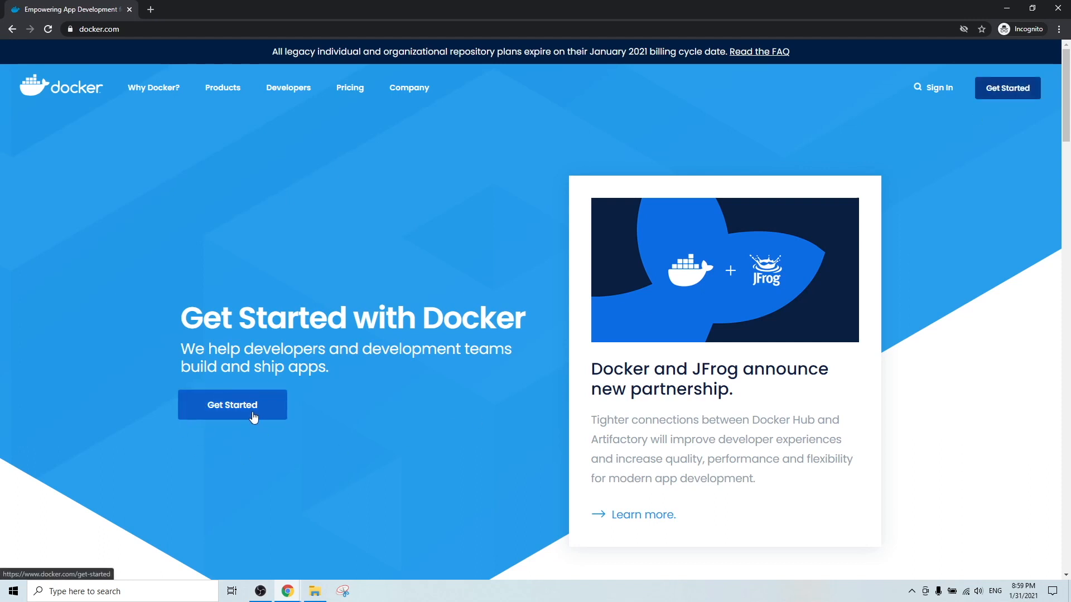
Start a fresh Docker Desktop for Windows download from the Get Started page, then cancel it
click(232, 405)
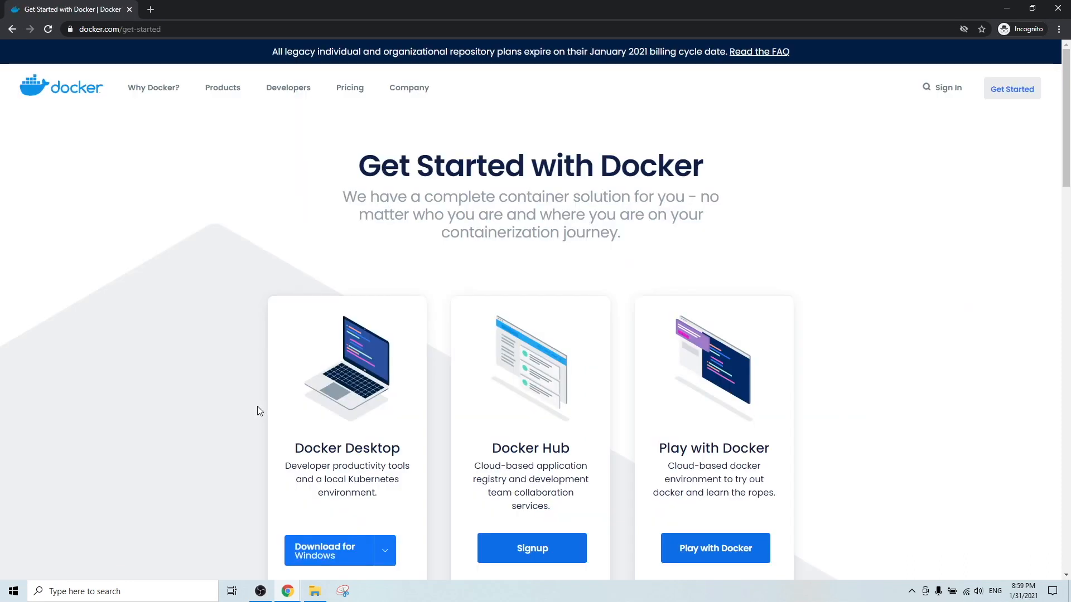
scroll(down, 3)
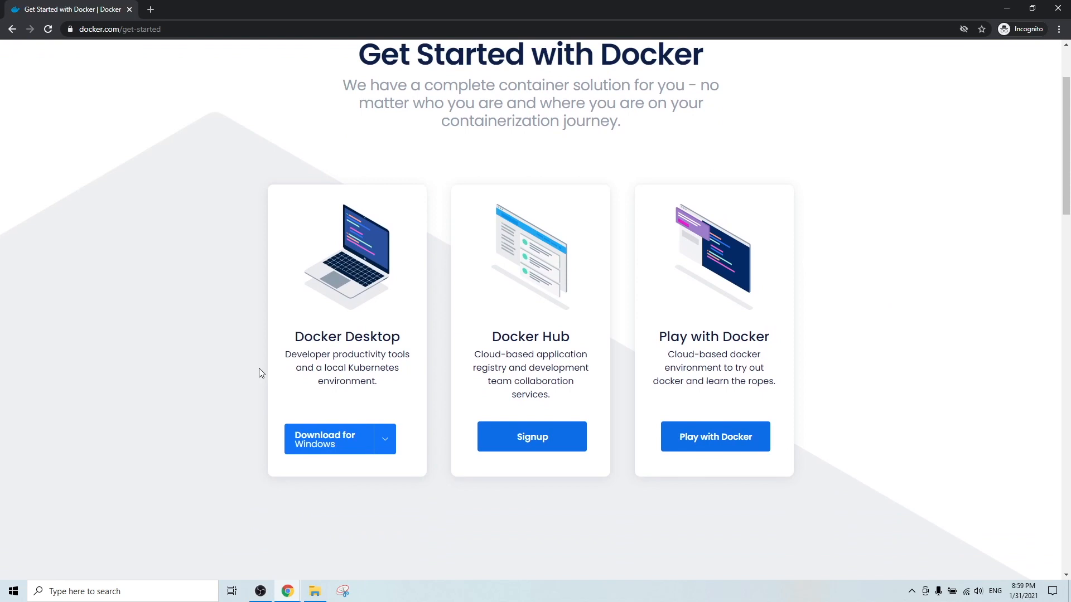
mouse_move(404, 408)
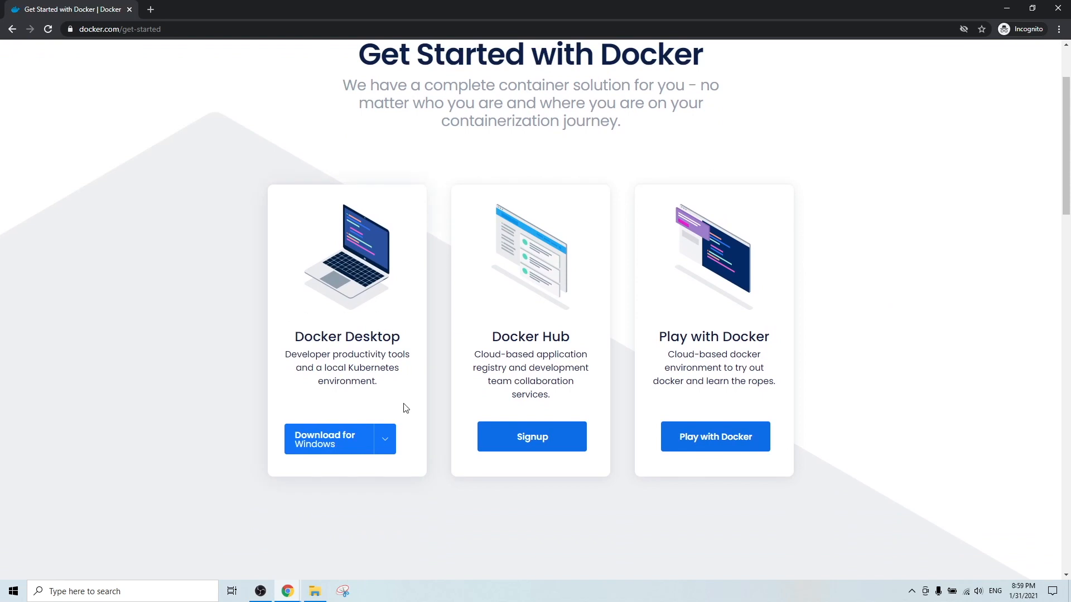
click(384, 438)
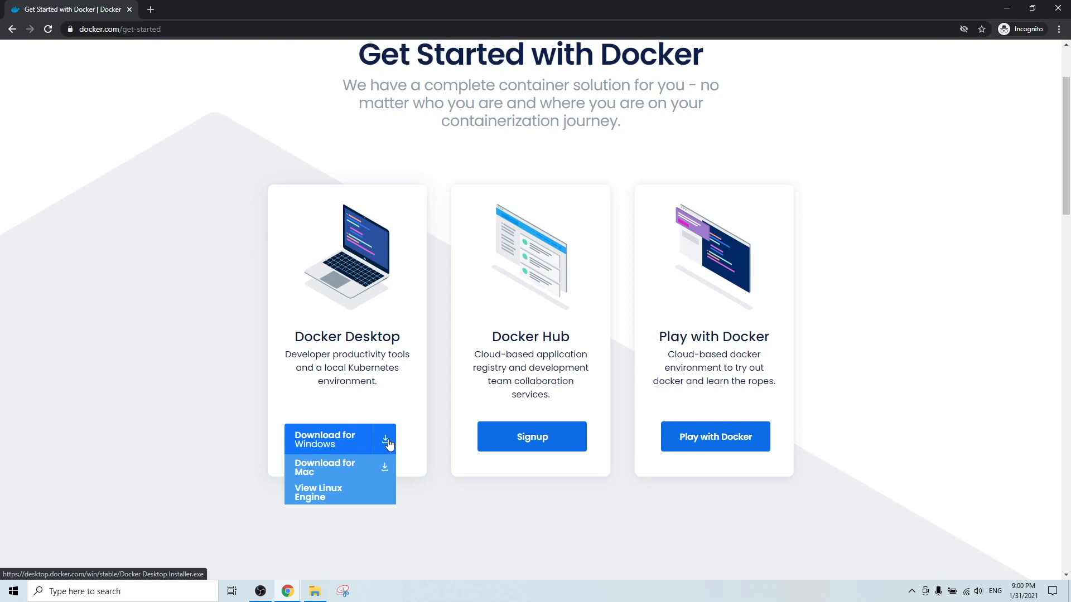
mouse_move(370, 446)
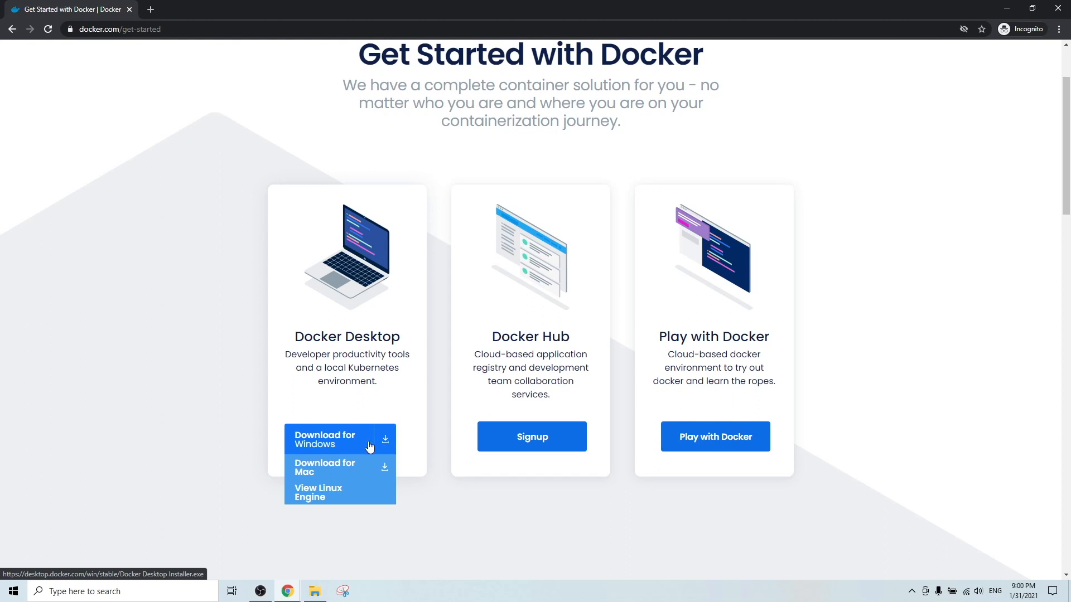
click(328, 439)
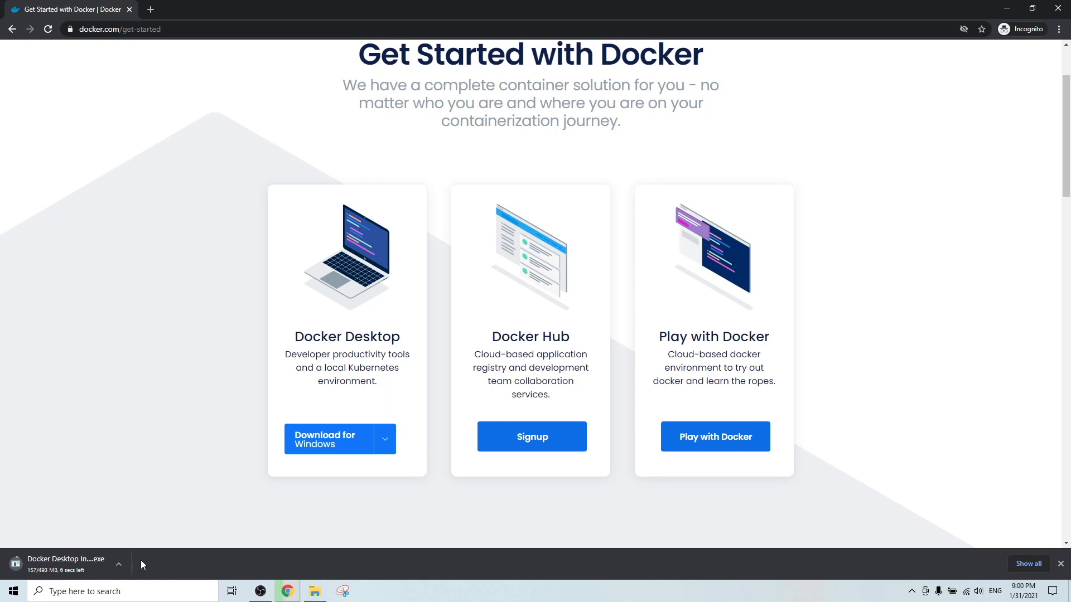
click(117, 564)
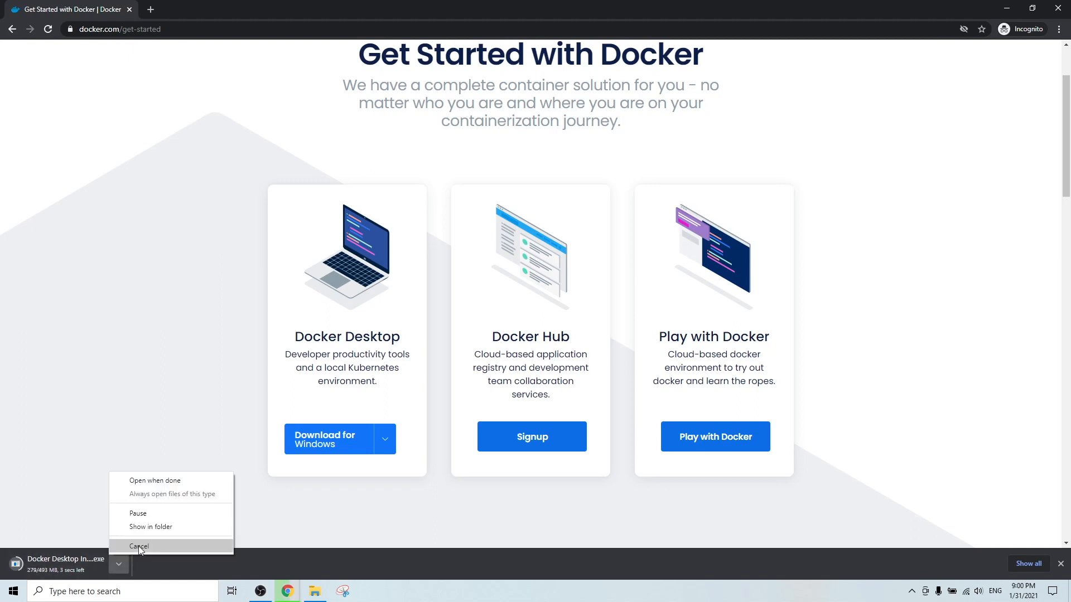
click(138, 546)
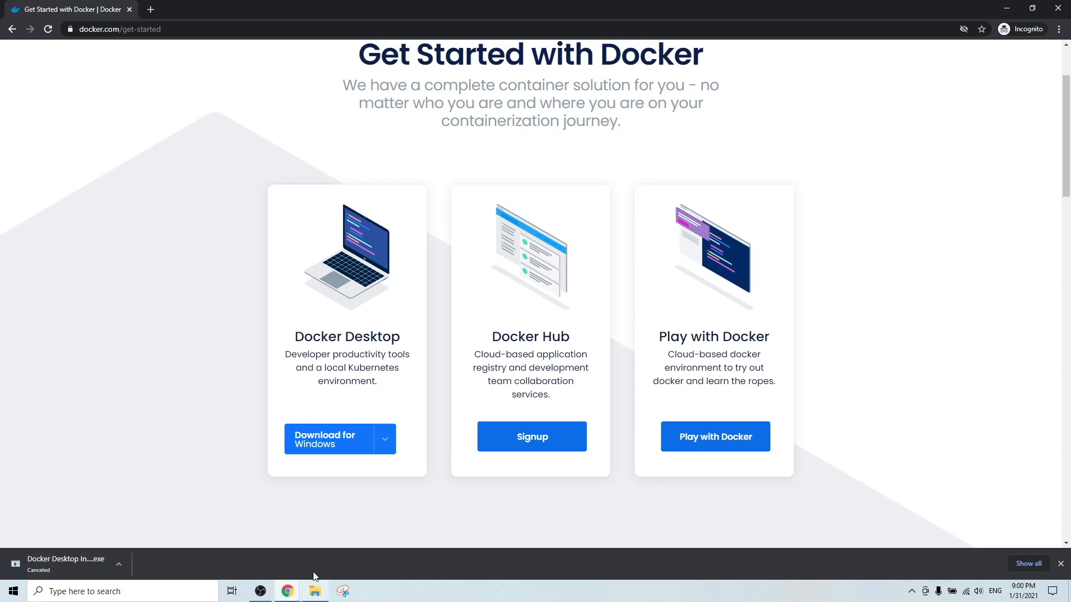
mouse_move(290, 570)
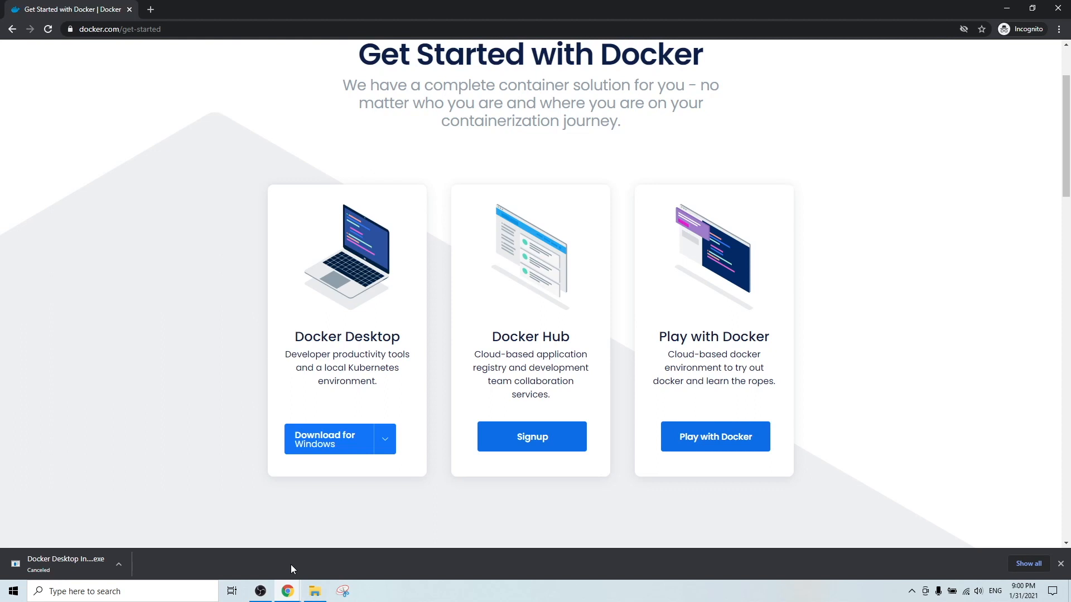
Launch the previously downloaded Docker Desktop Installer from the Downloads folder
click(315, 591)
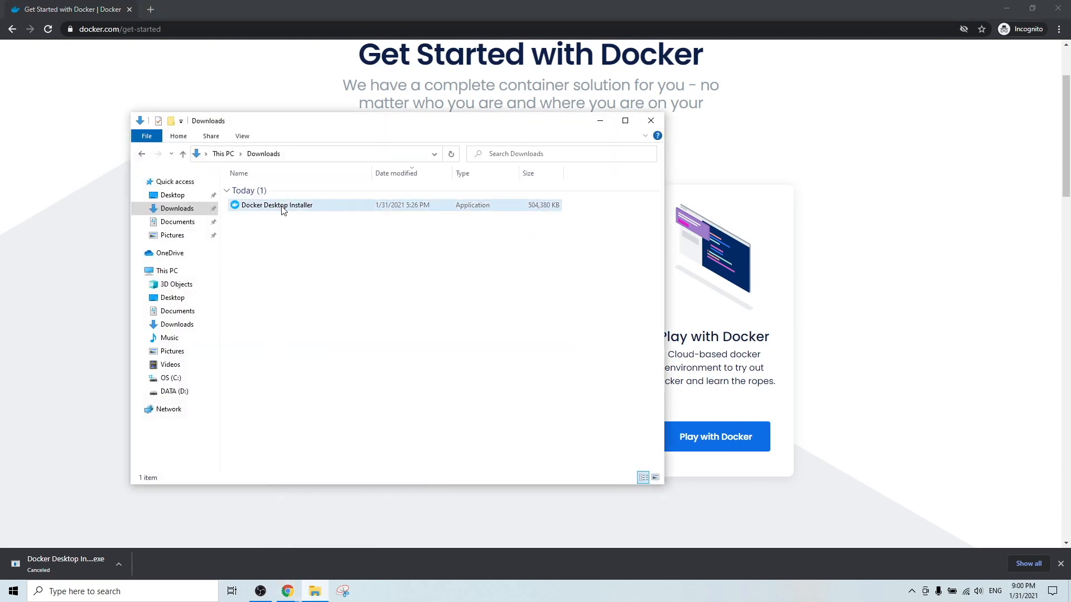
click(276, 206)
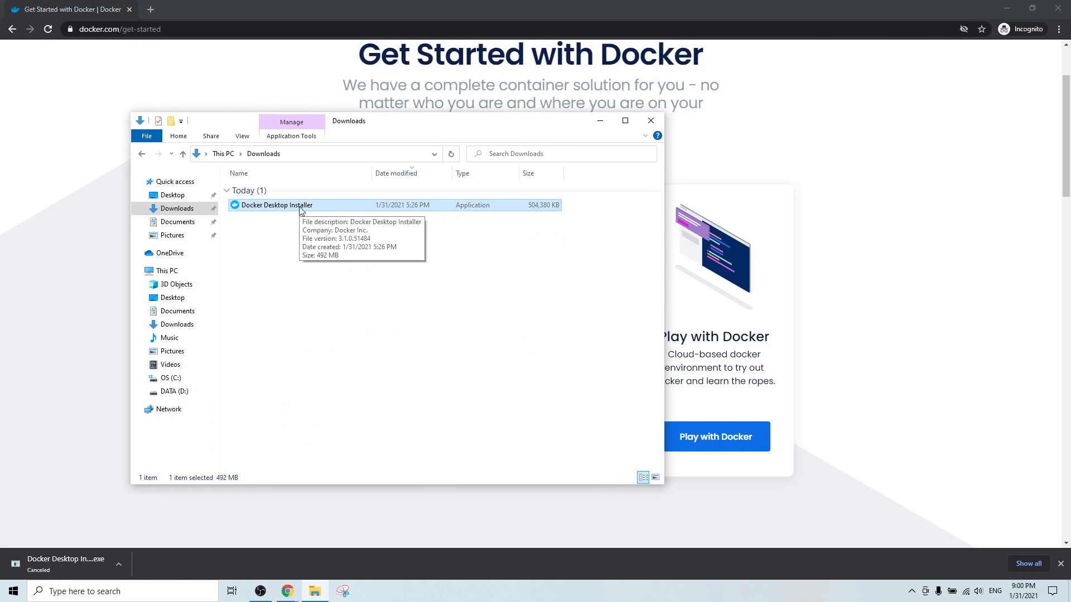
double_click(276, 205)
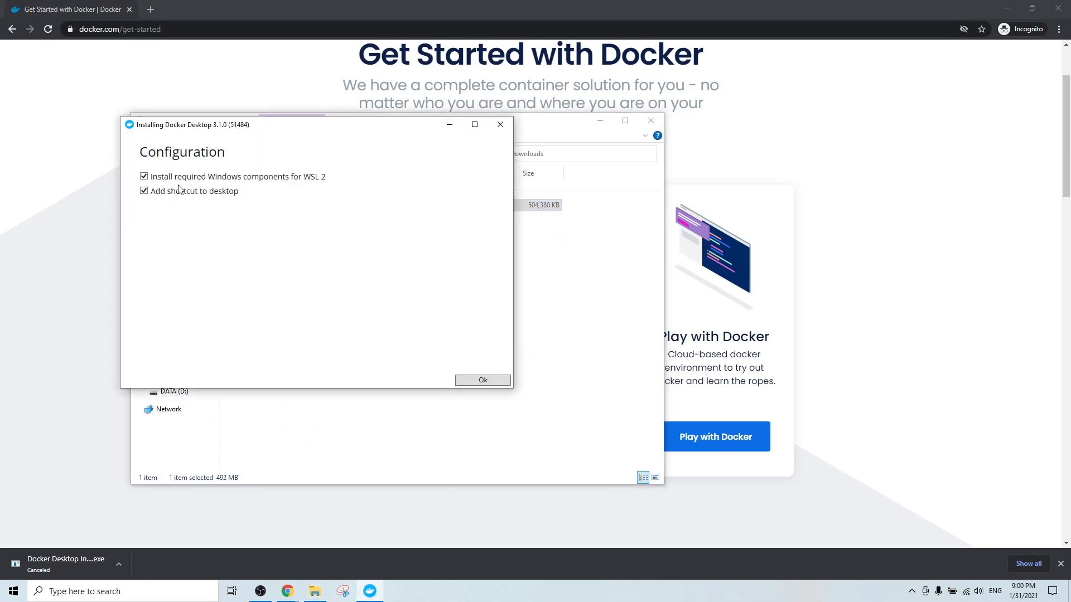
mouse_move(293, 185)
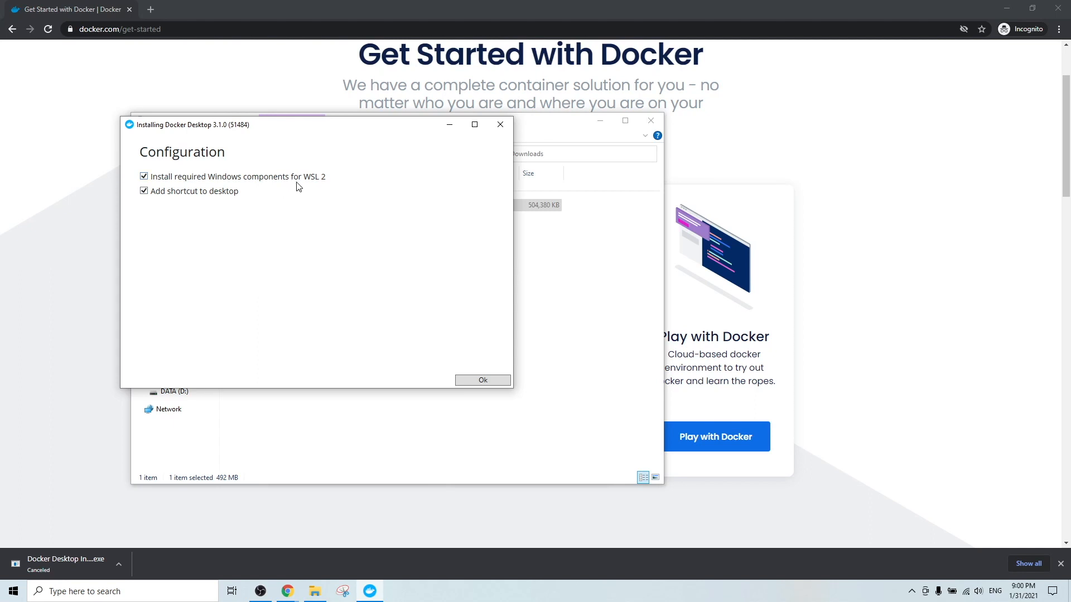
mouse_move(258, 200)
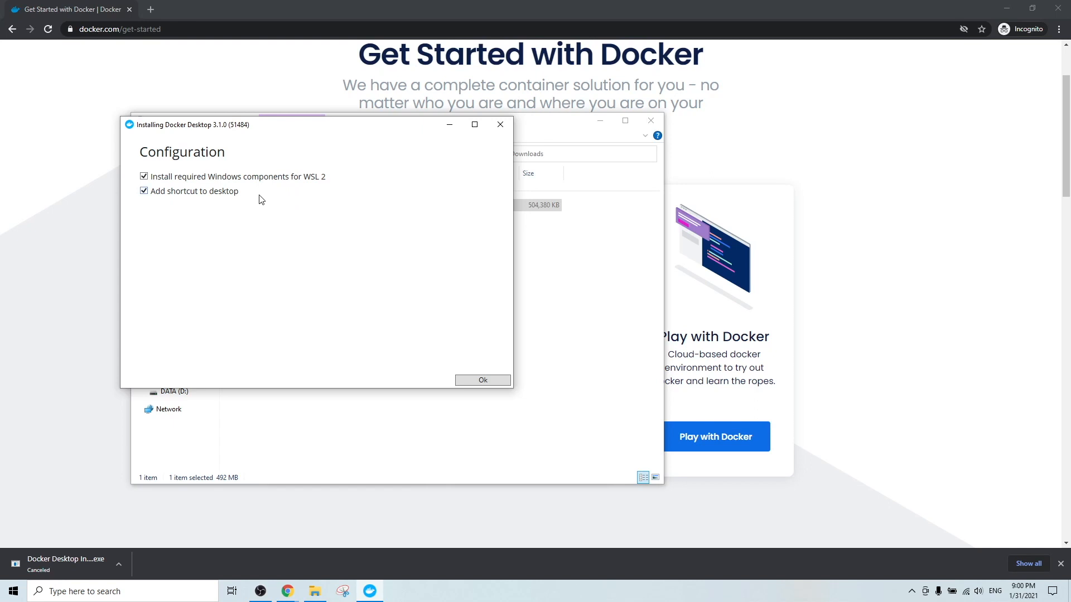
mouse_move(308, 189)
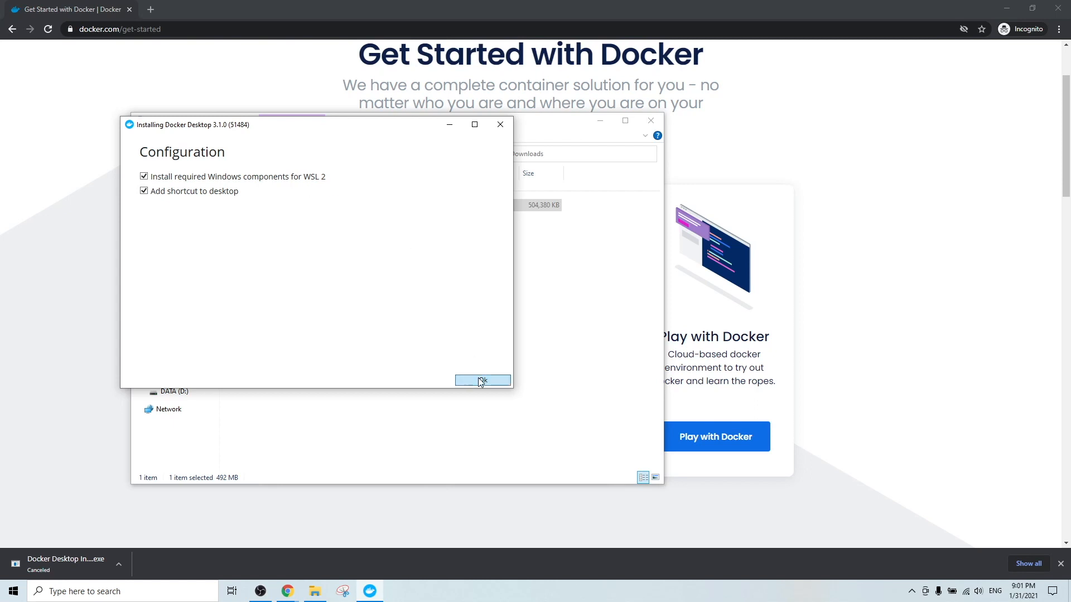
Begin installing with WSL 2 components and the desktop shortcut both kept enabled
click(482, 381)
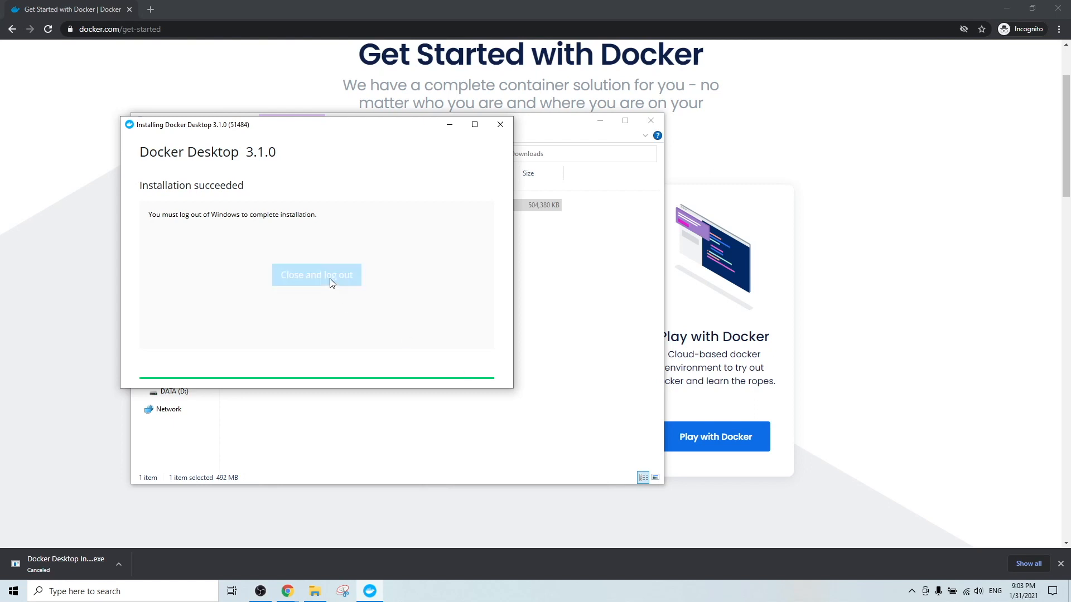
Close the succeeded installer and log out of Windows to complete setup
click(316, 274)
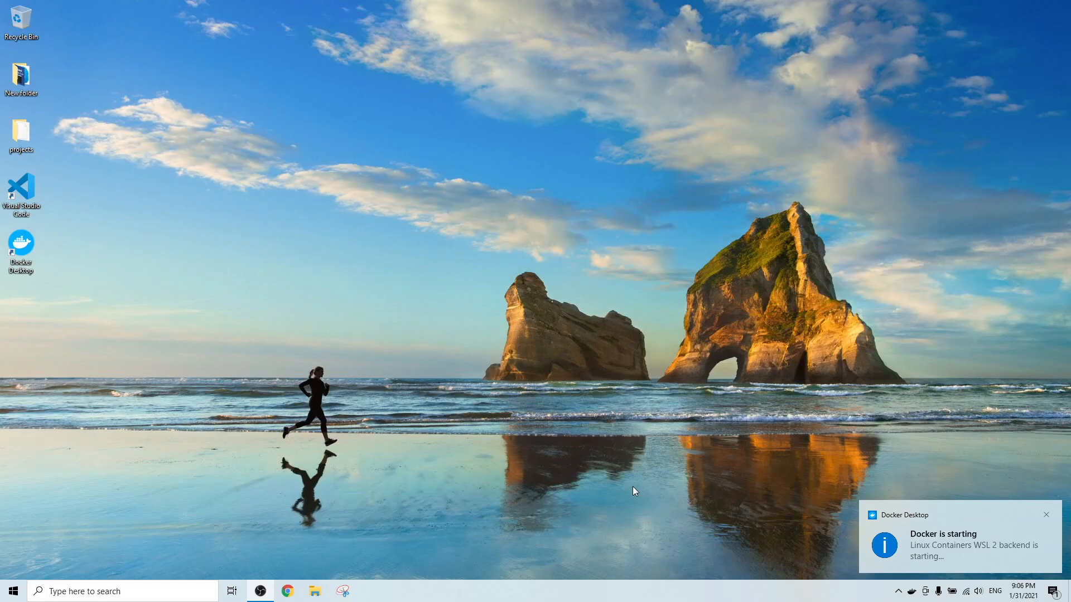
mouse_move(957, 513)
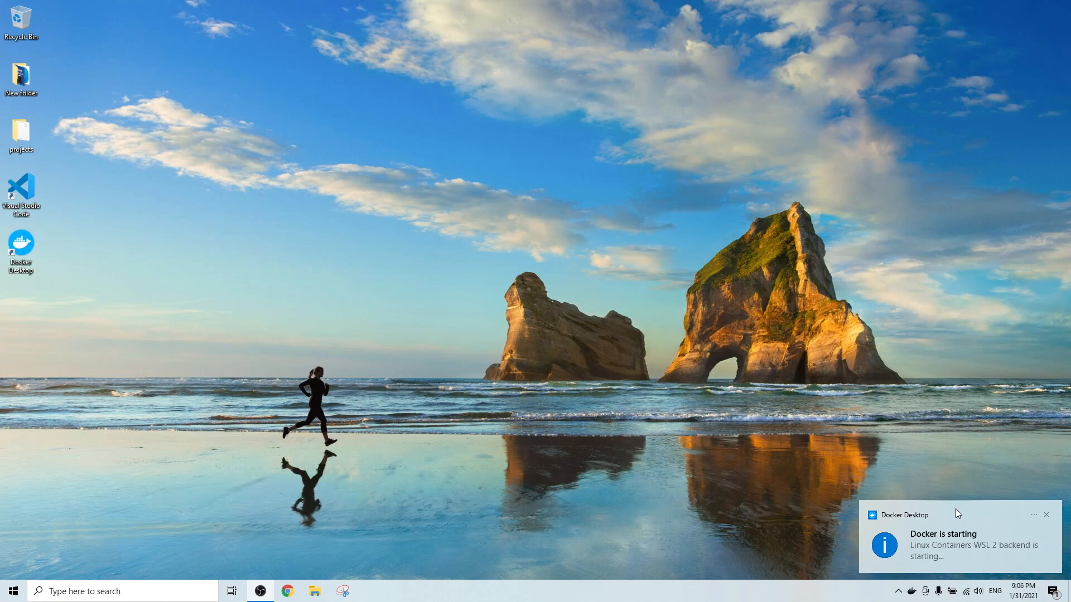
mouse_move(977, 522)
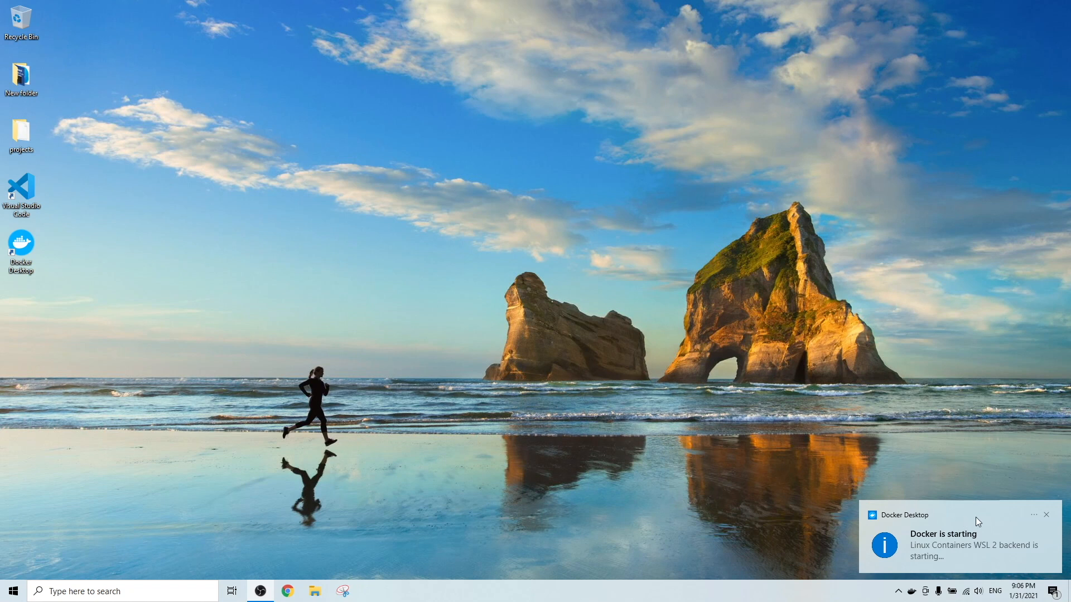
mouse_move(978, 535)
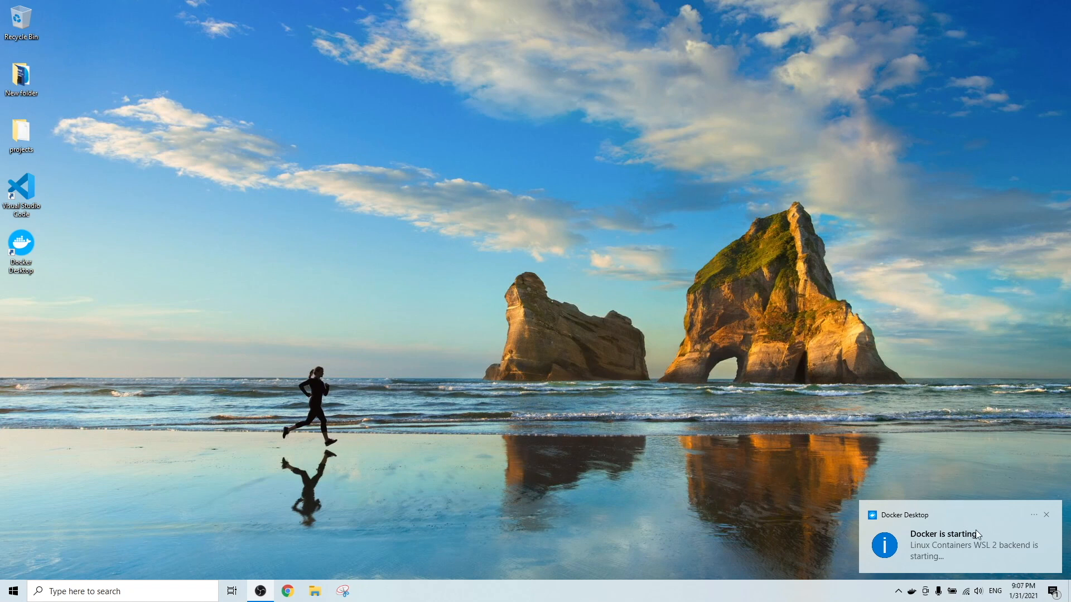
mouse_move(939, 591)
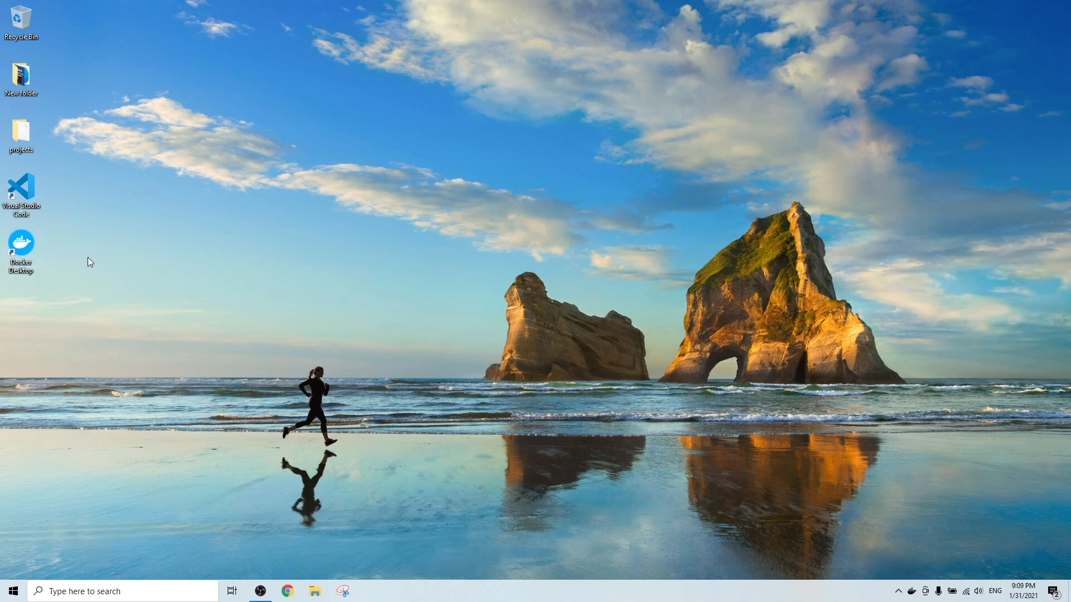
mouse_move(55, 279)
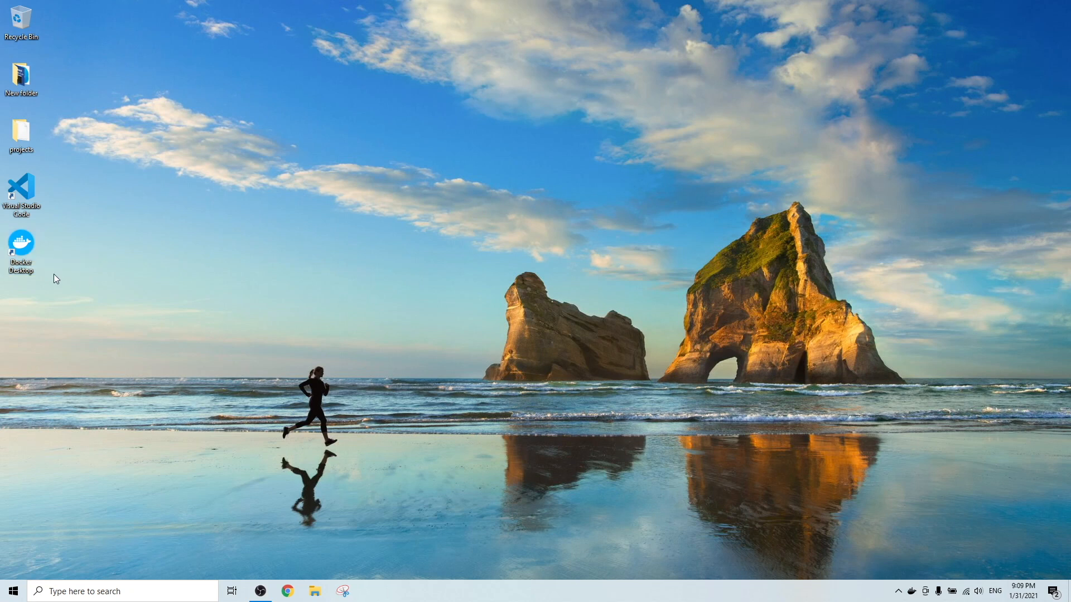
mouse_move(55, 275)
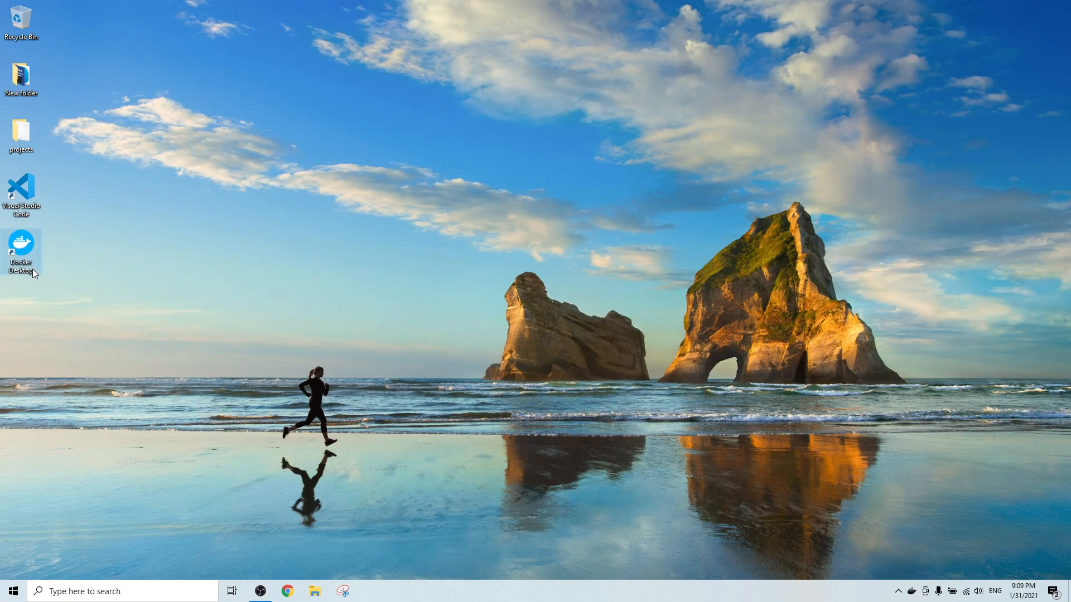
Bring up Windows search once the Docker starting notification clears
click(102, 591)
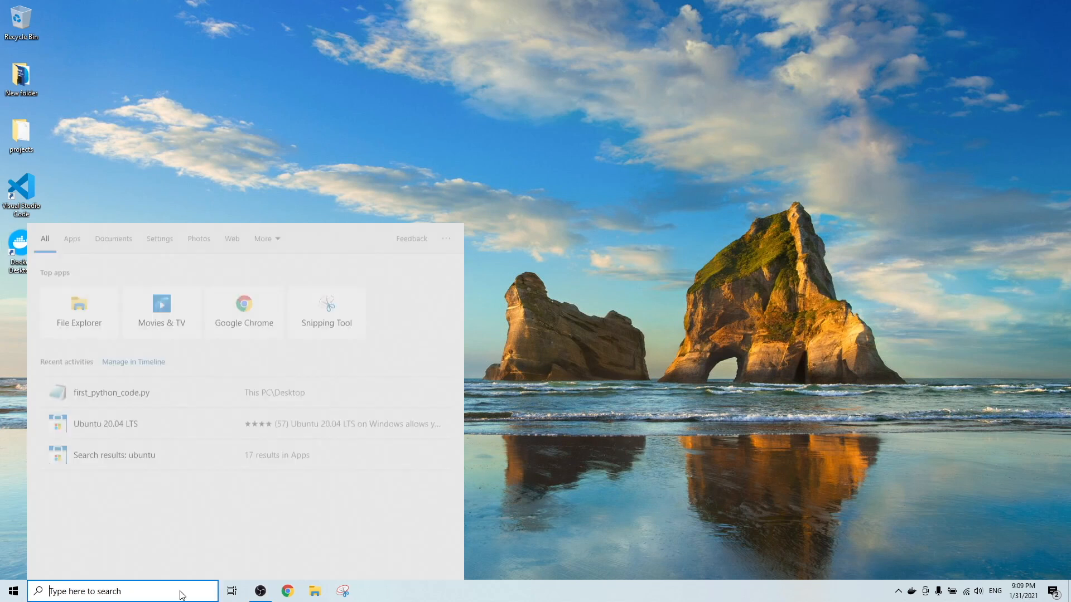
Run cmd, then docker and docker --version, reporting Docker version 20.10.2, build 2291f61
text(cmd)
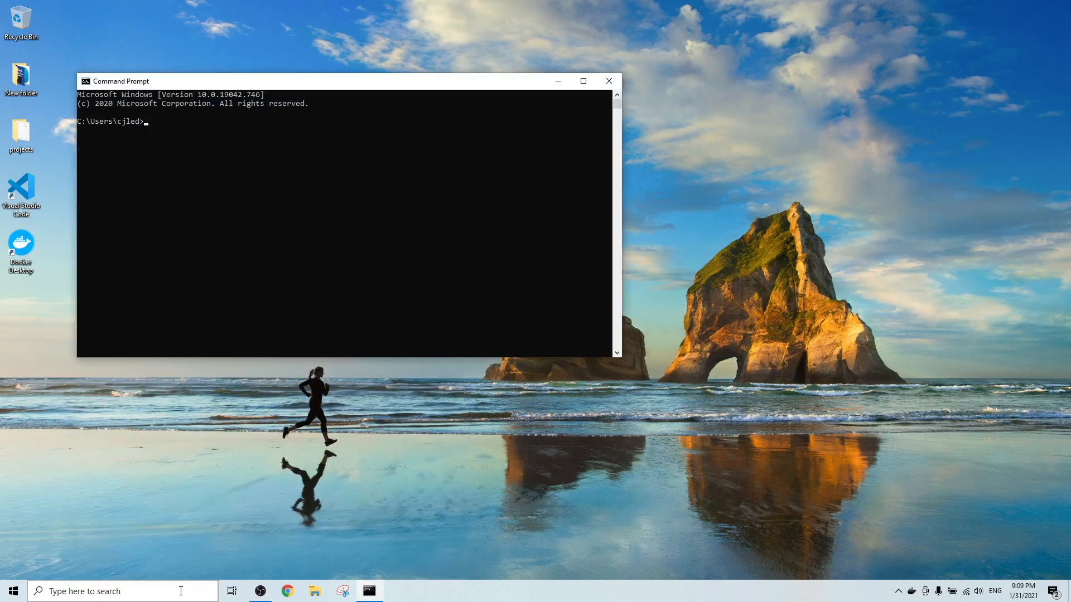
text(dock)
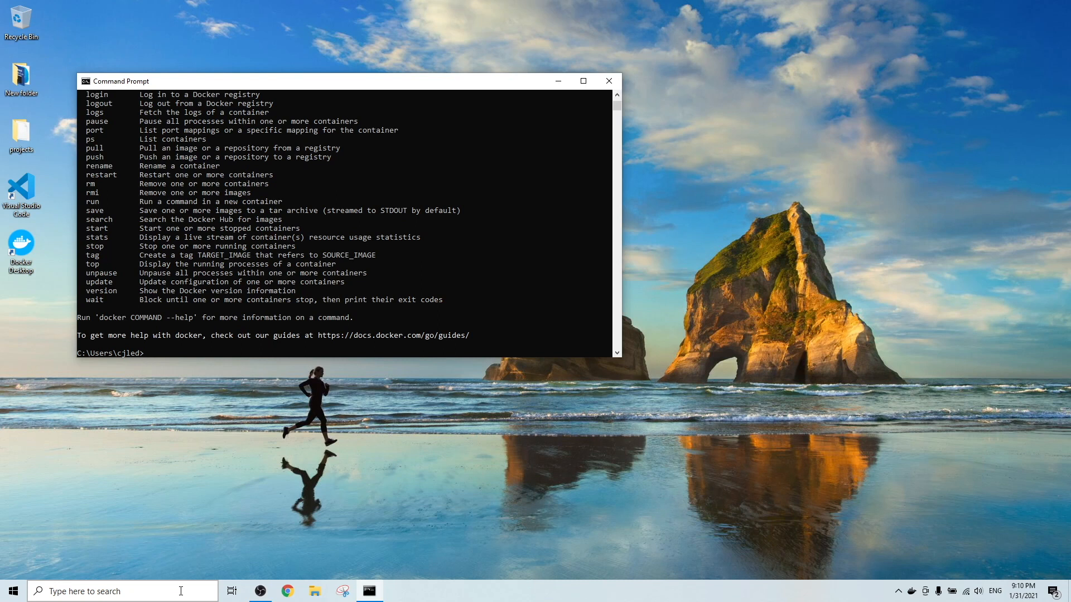
text(docker)
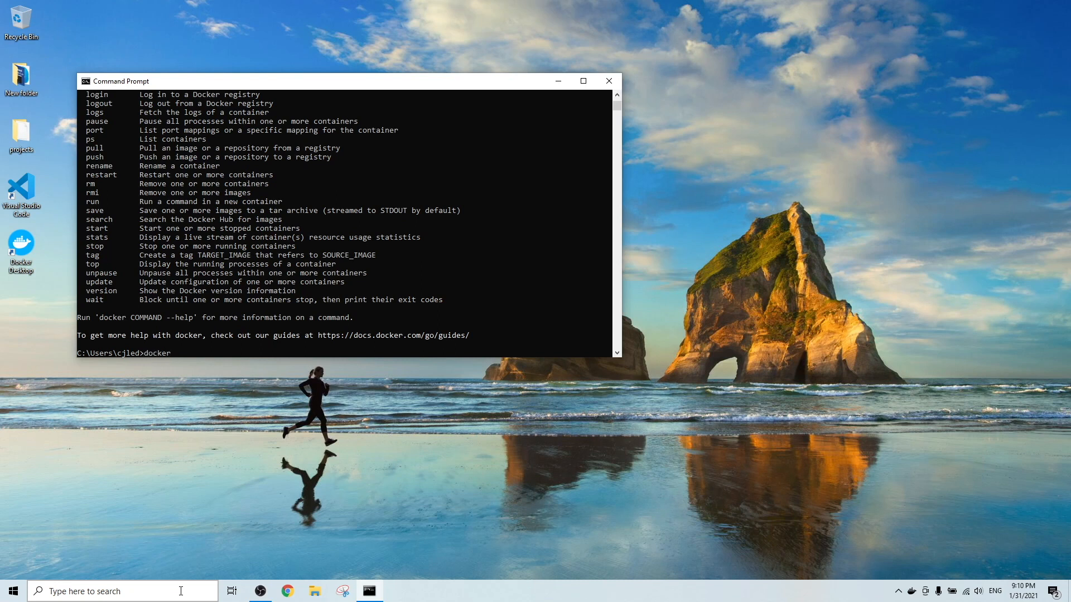
text(--versi)
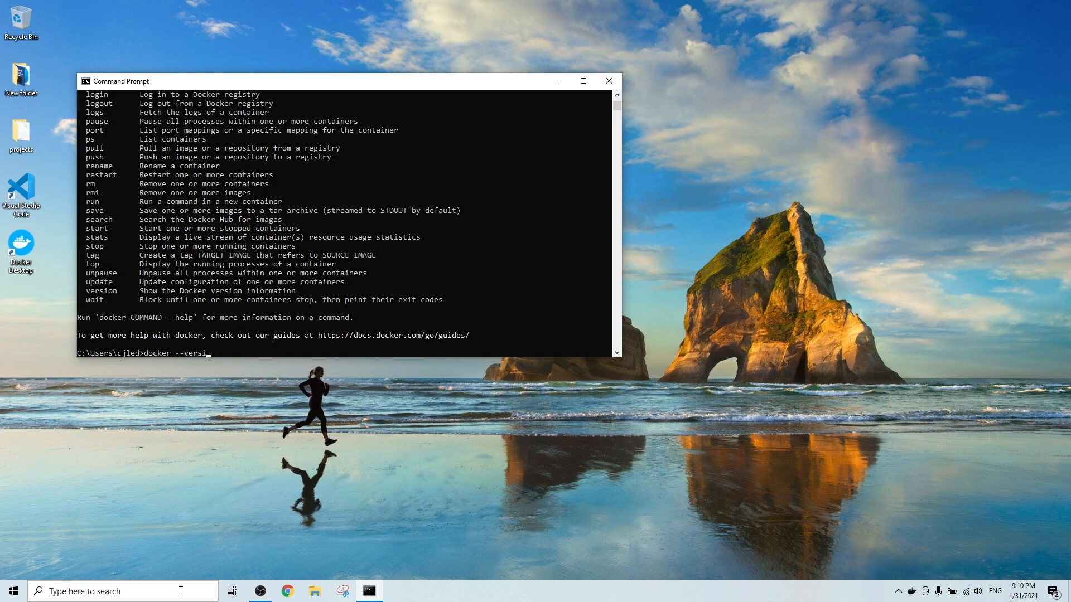
key(Return)
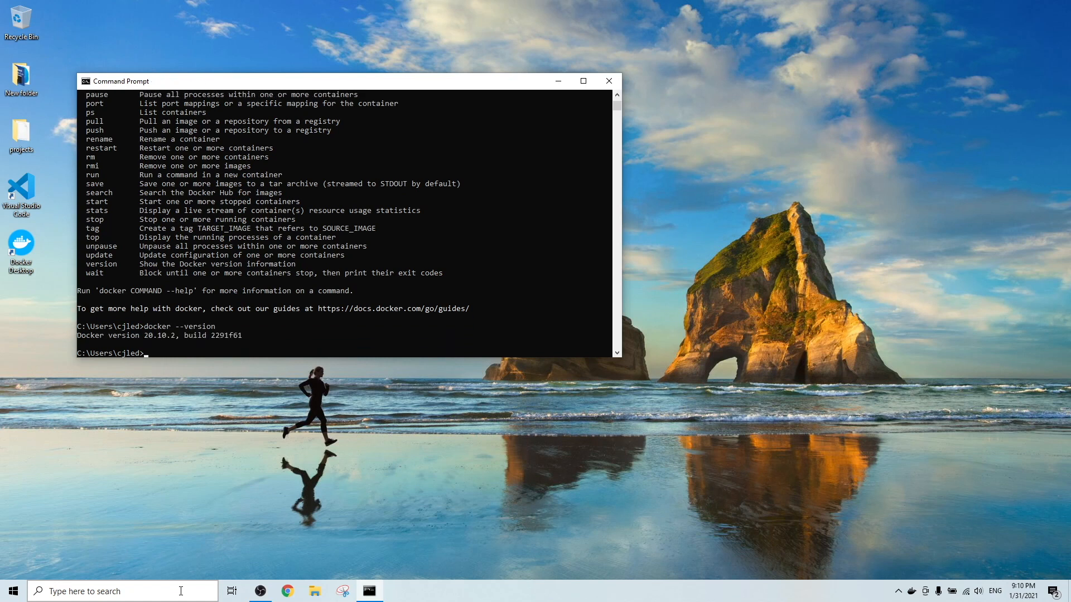